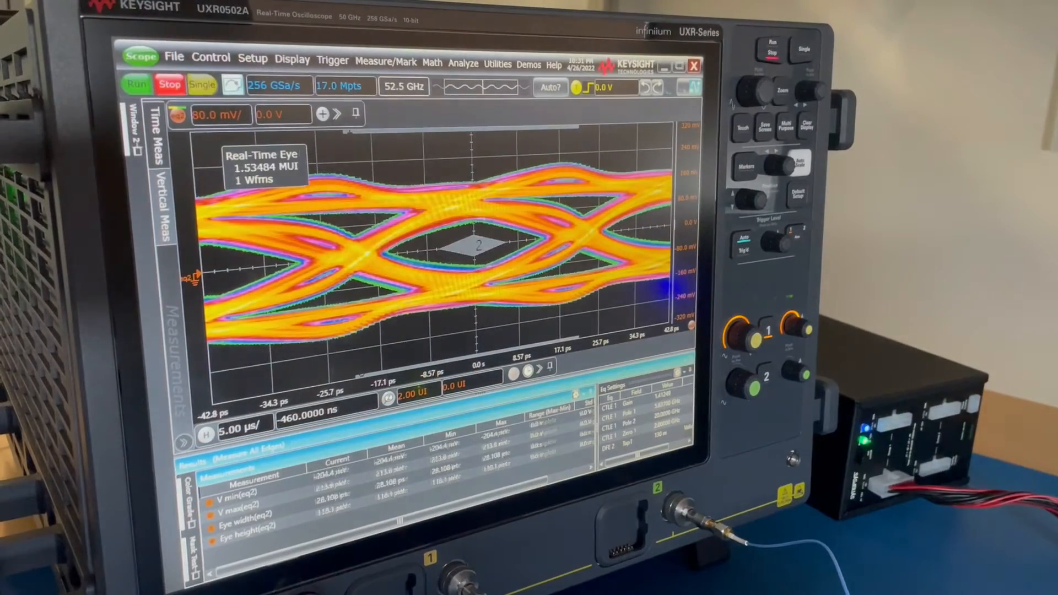
Stop acquisition to freeze the eye at 28.108 ps width and 118.1 mV height.
left_click(169, 84)
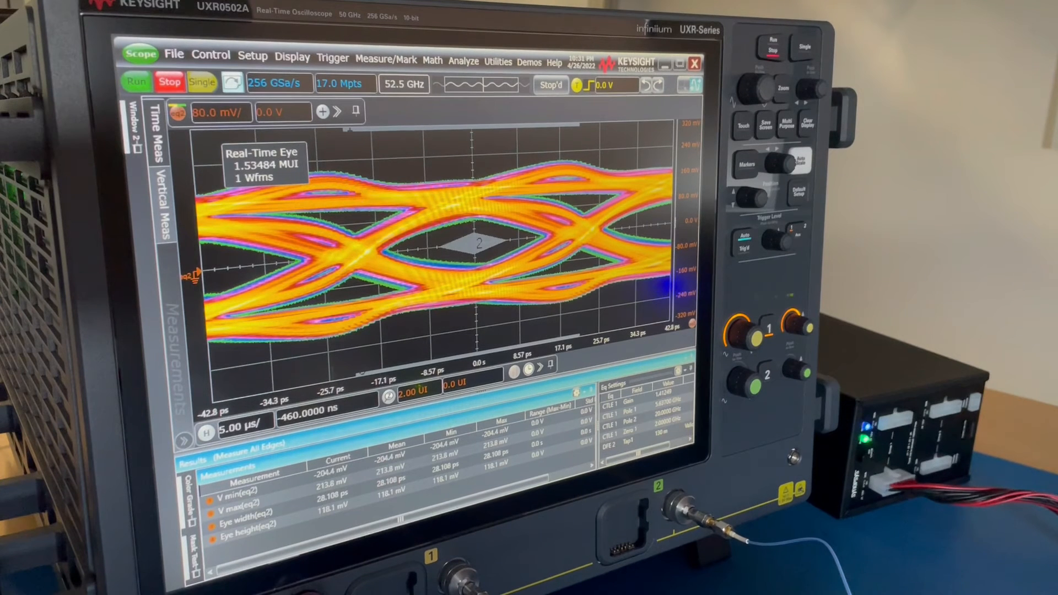